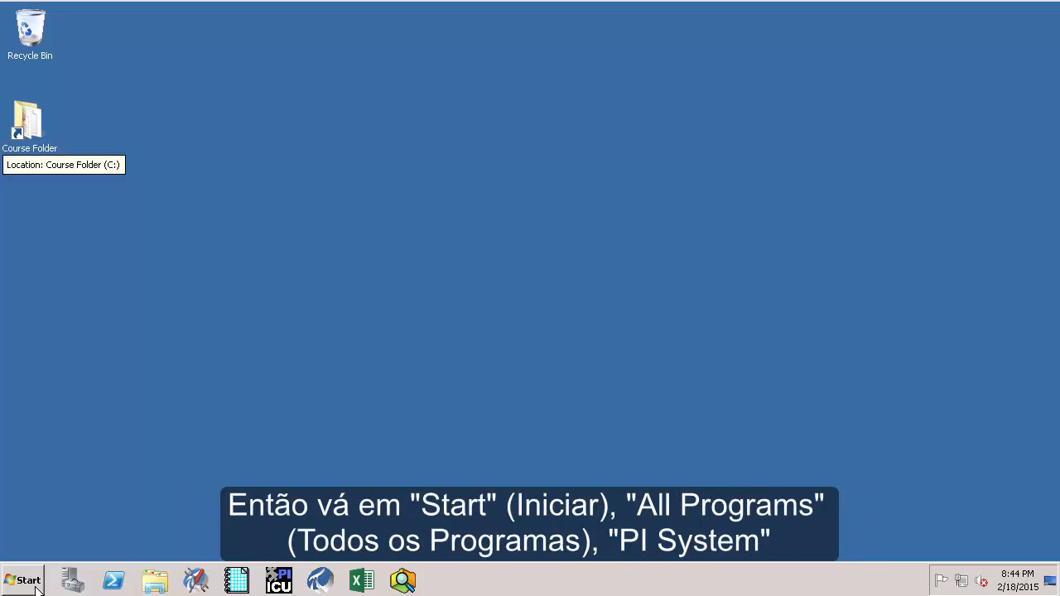
# Launch PI System Management Tools from Start > All Programs > PI System
pyautogui.click(23, 579)
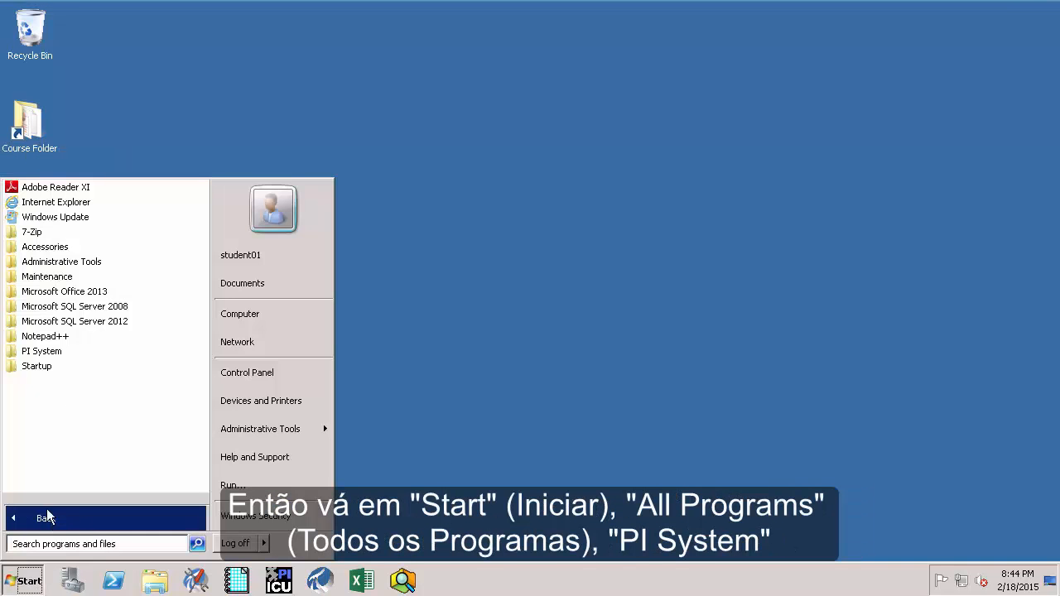
pyautogui.click(42, 351)
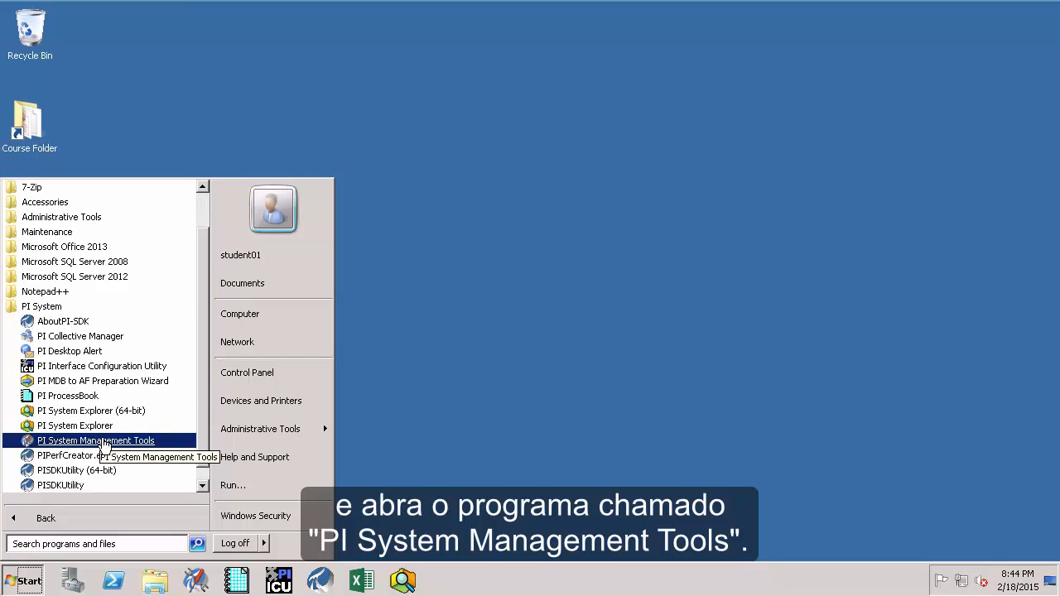
pyautogui.click(96, 440)
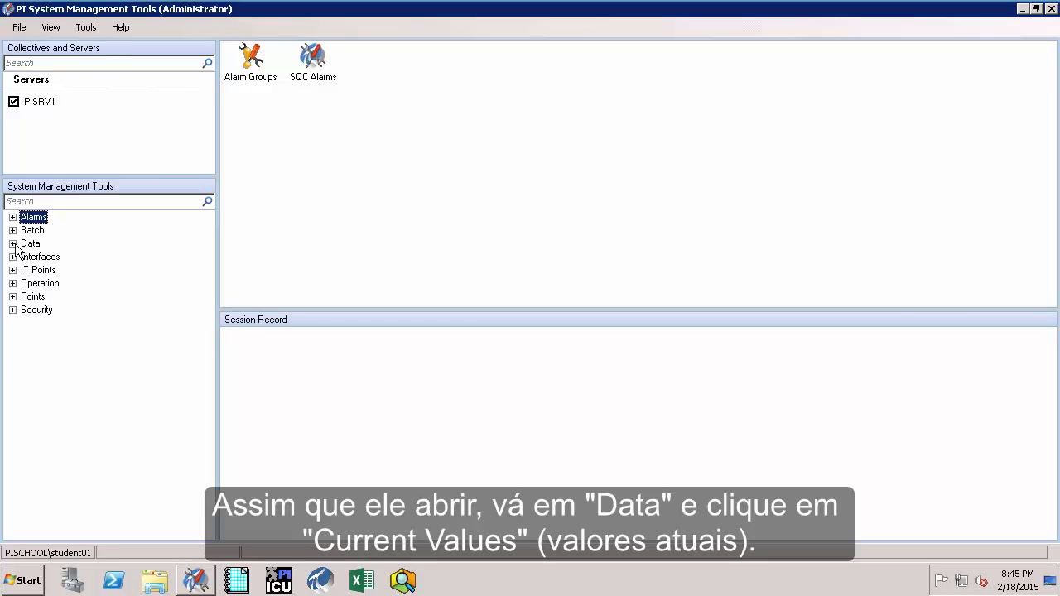
# Select Current Values under Data and start adding tags via Tag Search
pyautogui.click(63, 268)
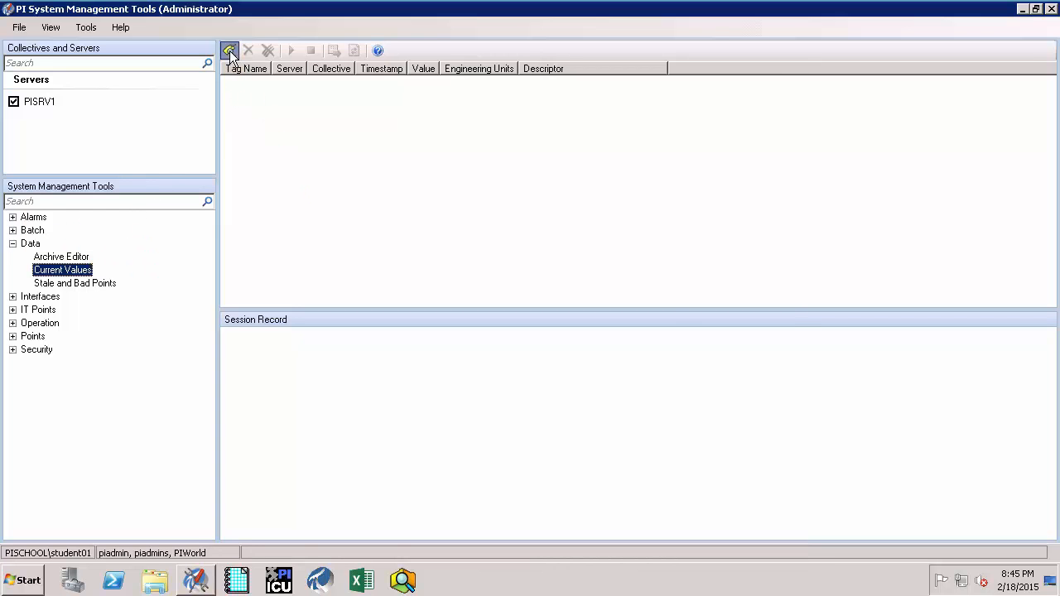
pyautogui.click(229, 50)
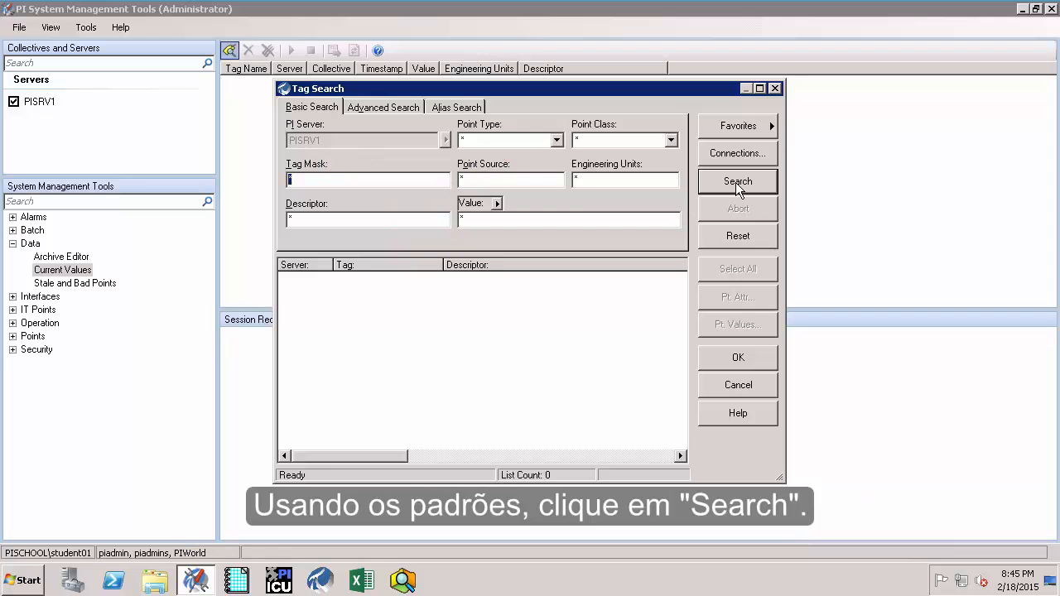
# Run a default Basic Search on PISRV1, listing 128 matching points
pyautogui.click(737, 181)
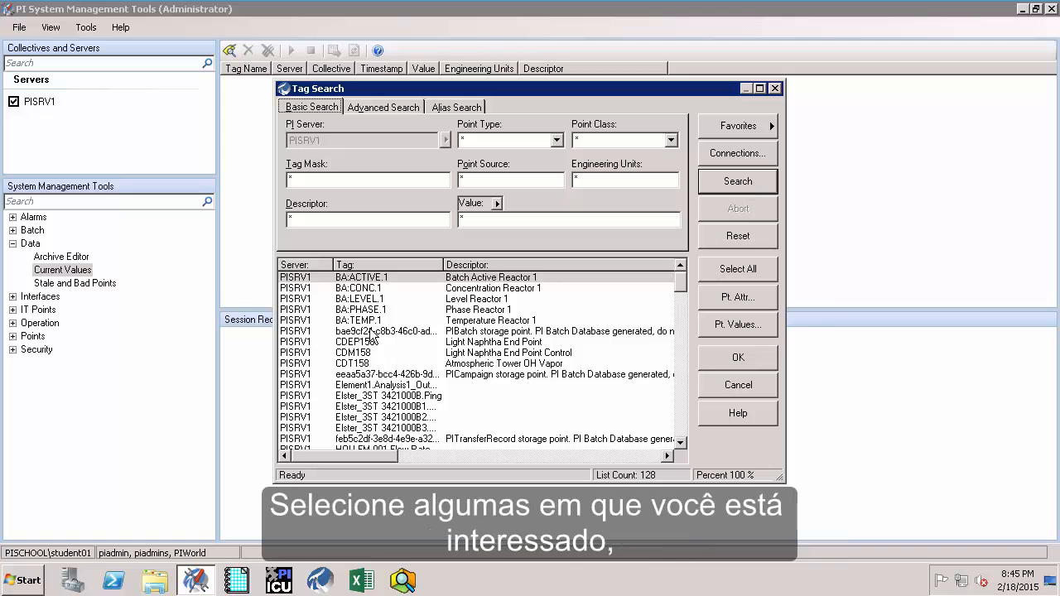
# Add the BA tags plus CDEP158, CDM158, CDT158 to Current Values and refresh their snapshots
pyautogui.moveTo(361, 278); pyautogui.dragTo(361, 321)
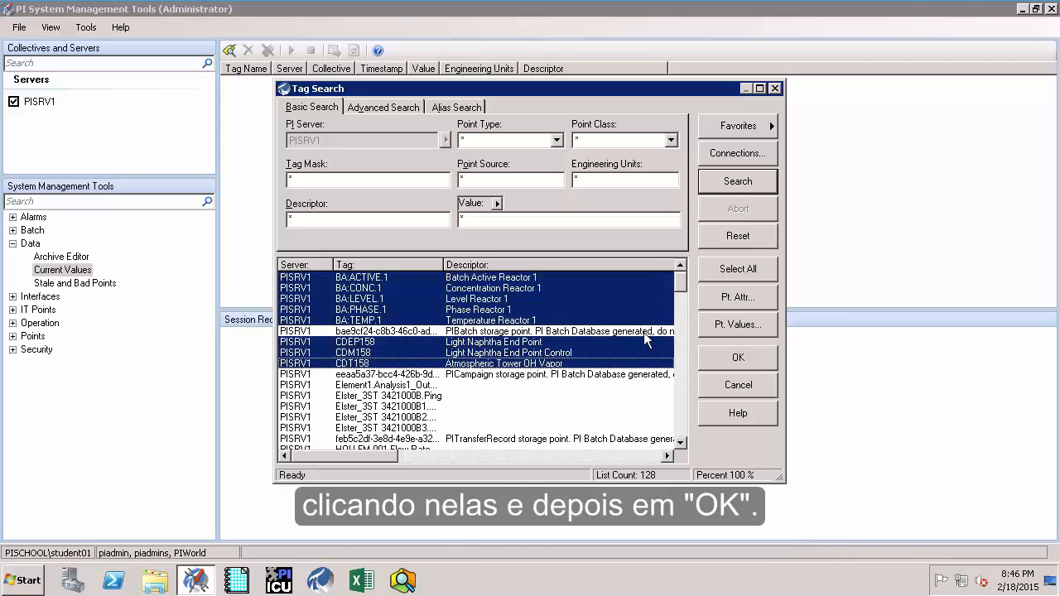
pyautogui.click(737, 358)
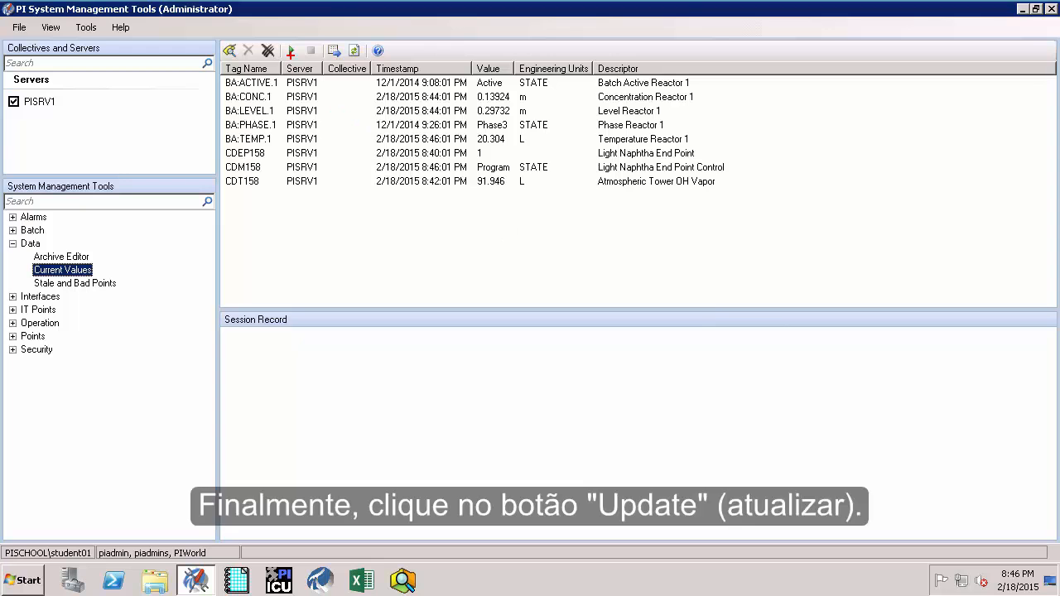
pyautogui.click(292, 50)
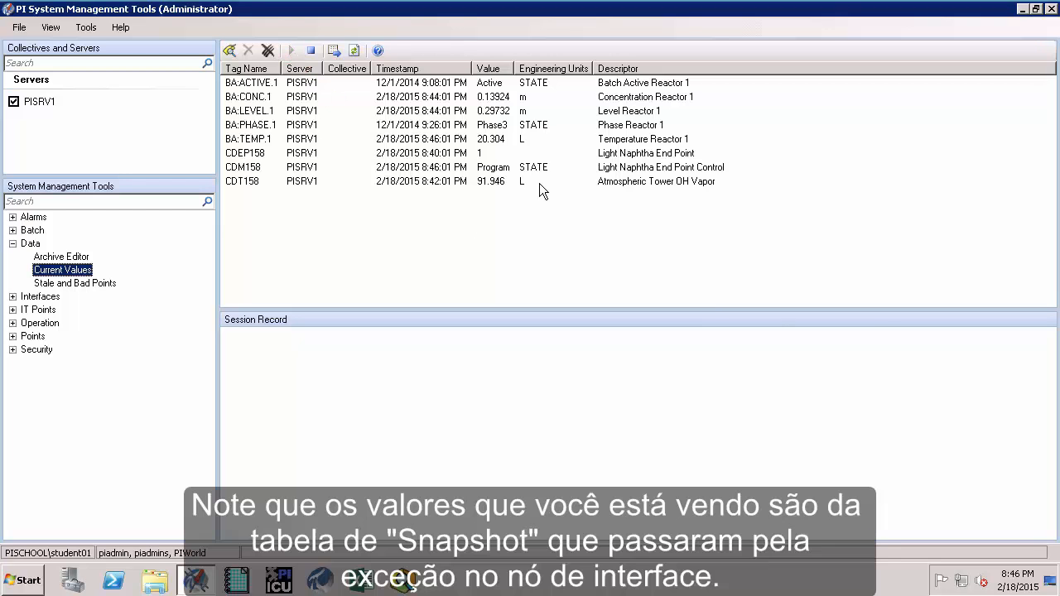